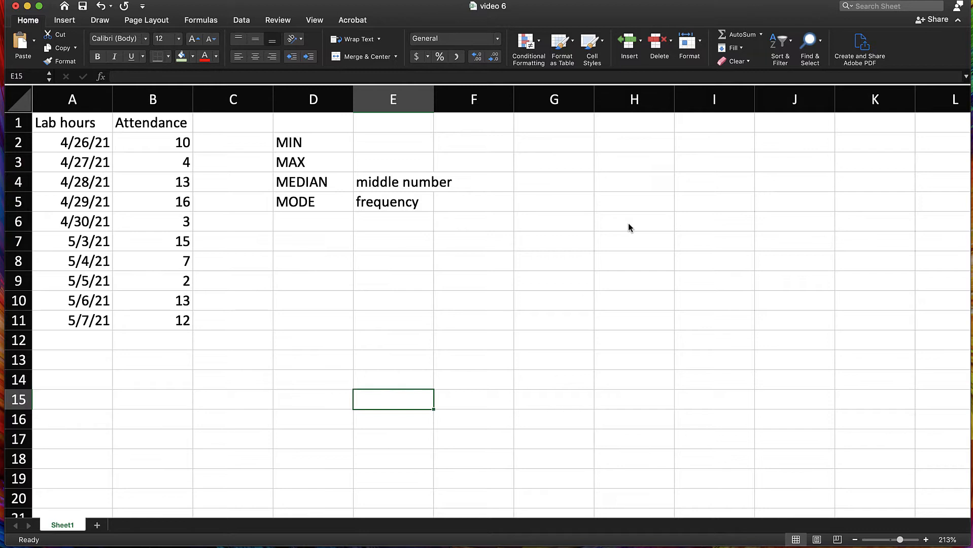
Step: Show the Formulas ribbon and select cell F2 beside the MIN label
left_click(201, 19)
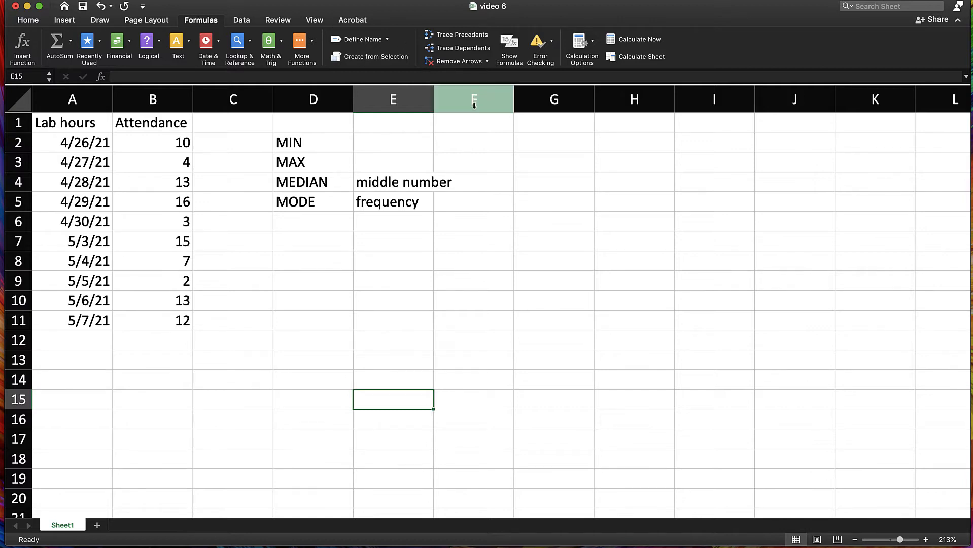
left_click(473, 142)
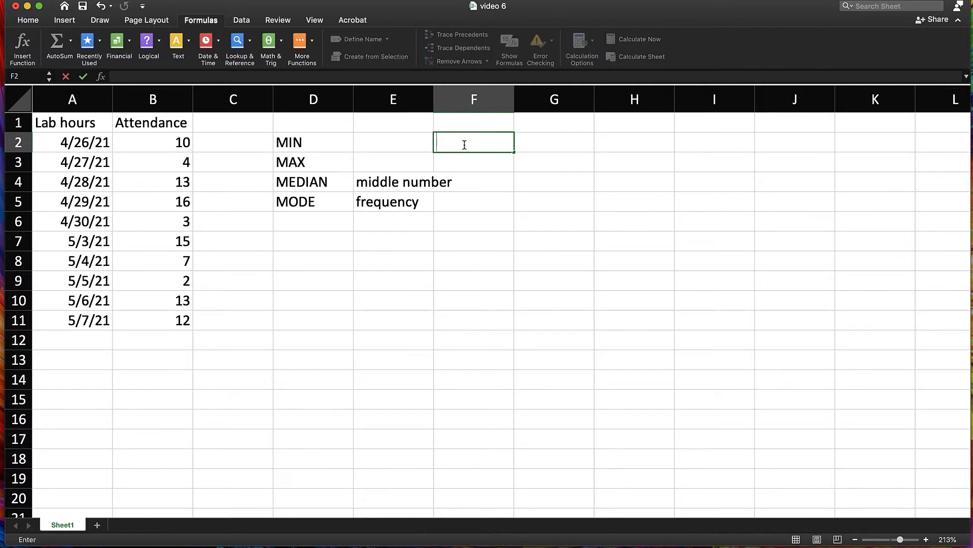
Step: Enter =MIN(B2:B10) in F2 so it returns a minimum attendance of 2
type("=M")
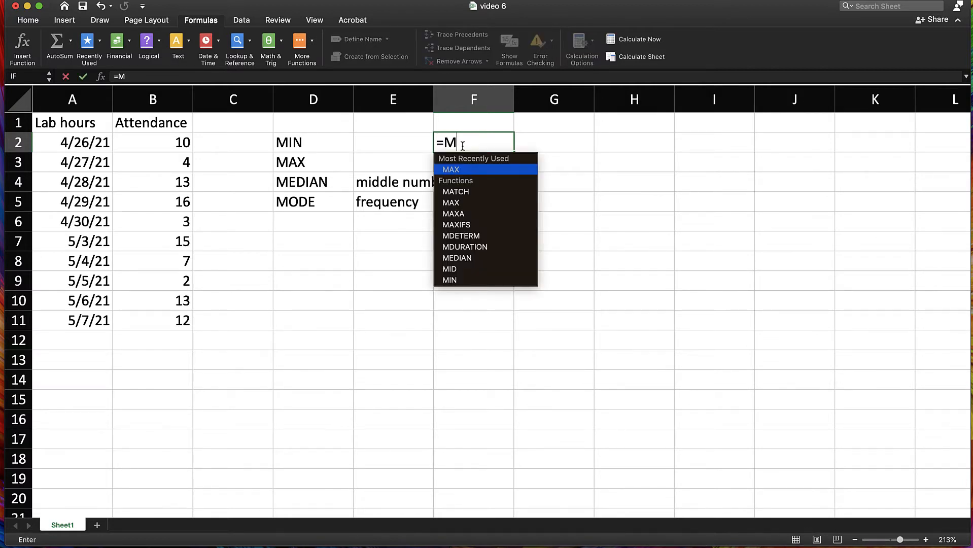
type("i")
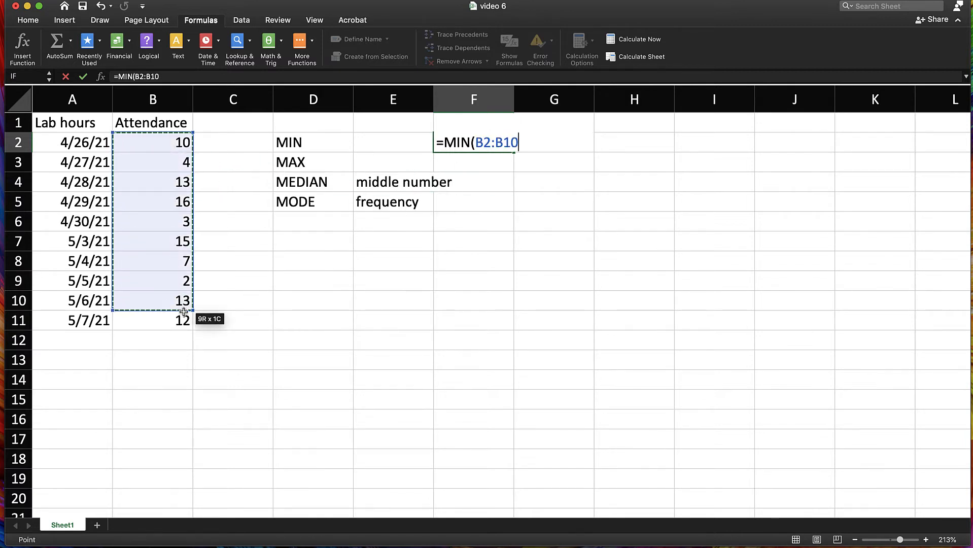
key("Return")
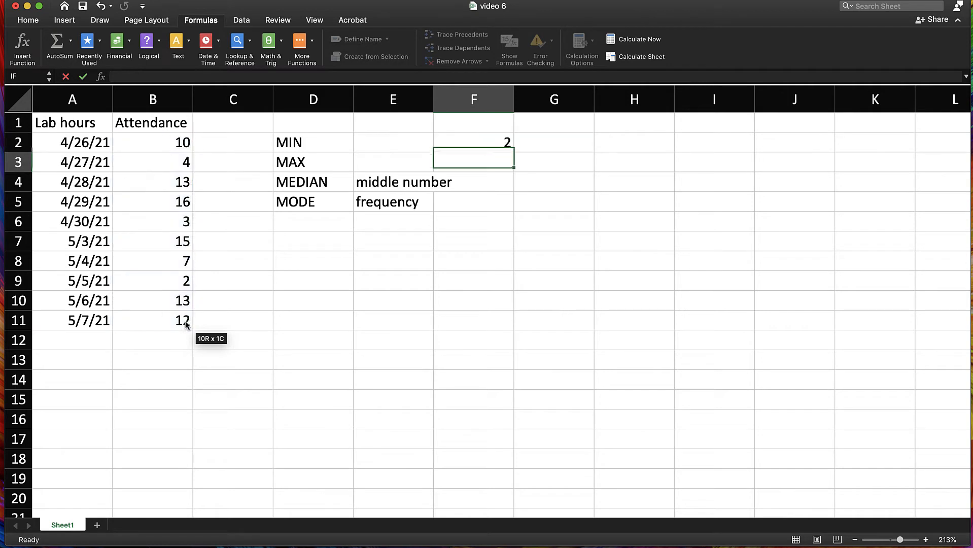
left_click(473, 162)
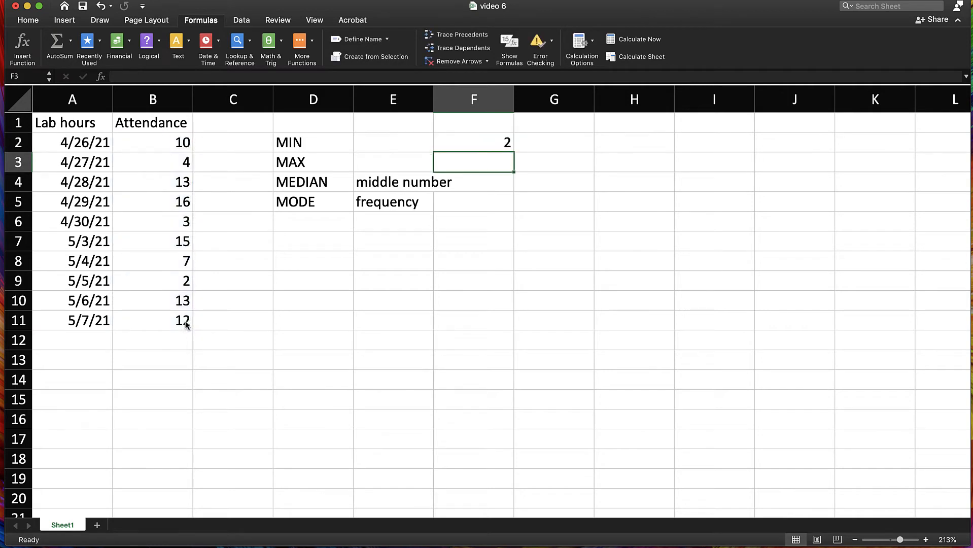
mouse_move(67, 329)
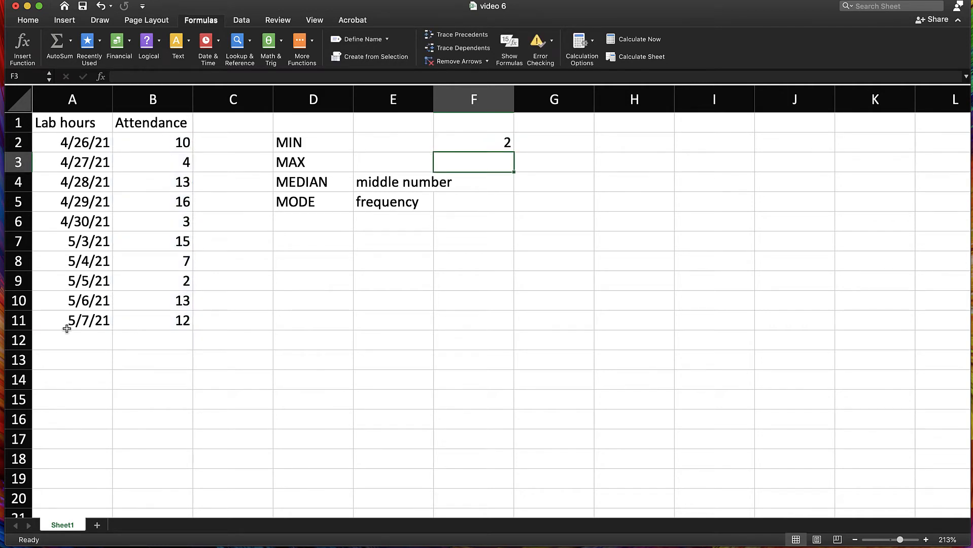
mouse_move(183, 379)
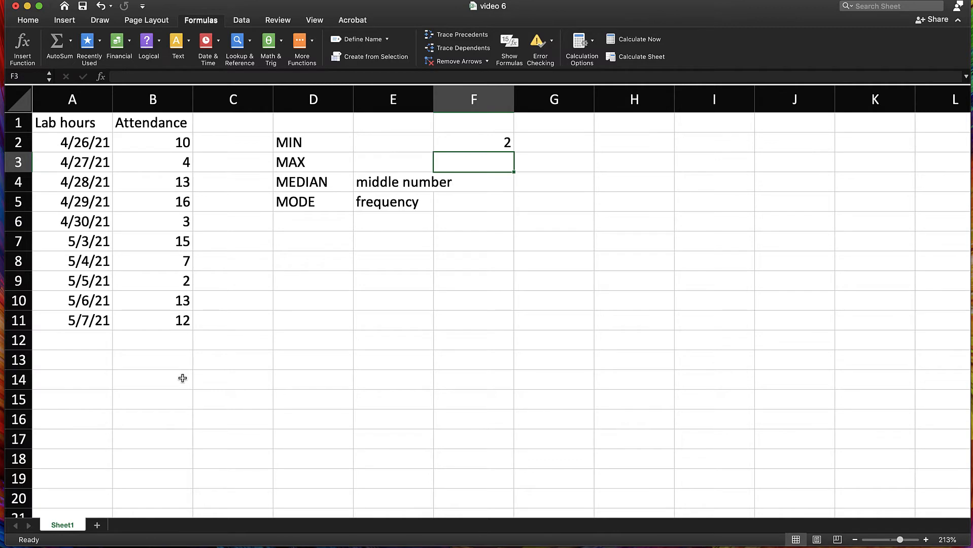
Step: Enter =MAX(B2:B11) in F3, returning a maximum attendance of 16
type("=Max")
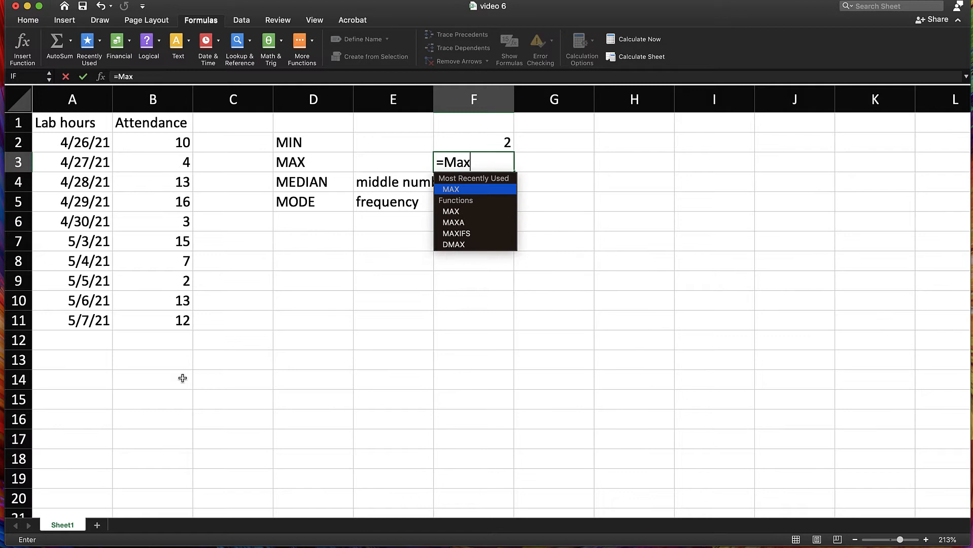
mouse_move(453, 222)
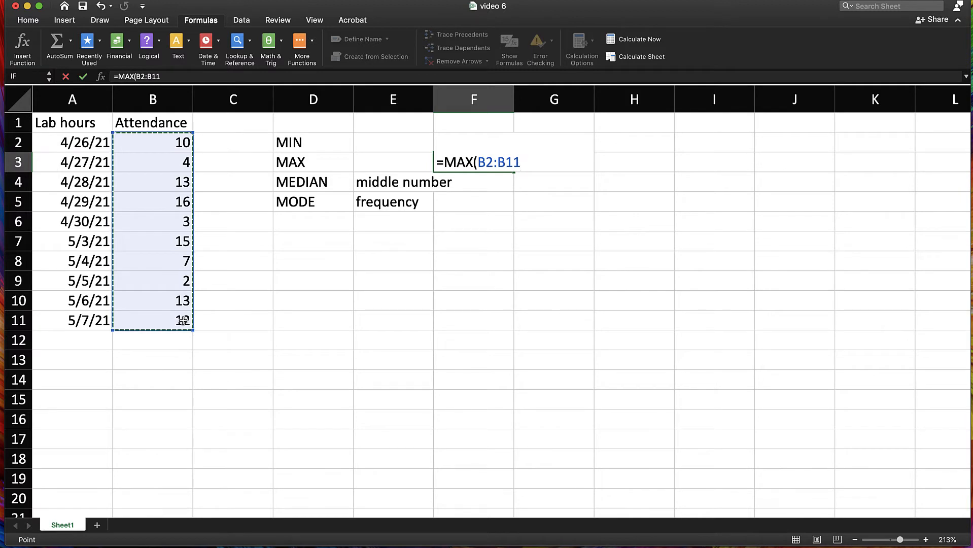
key("Return")
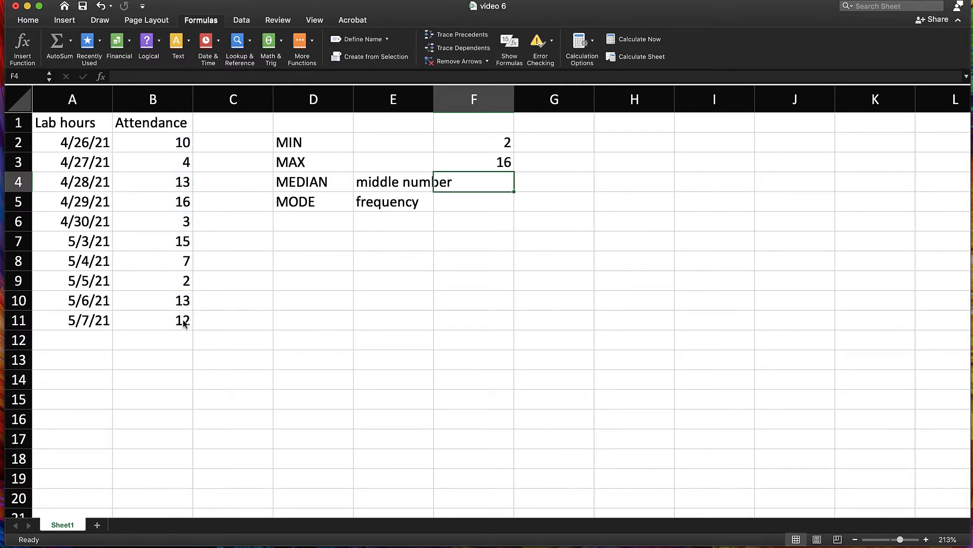
mouse_move(174, 202)
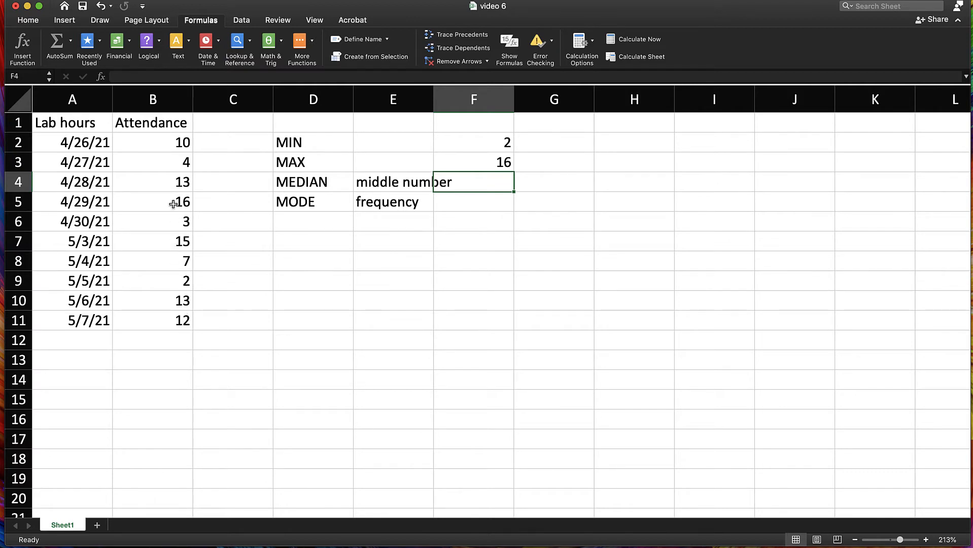
Step: Enter =MEDIAN(B2:B11) in F4, returning a median attendance of 11
type("=Med")
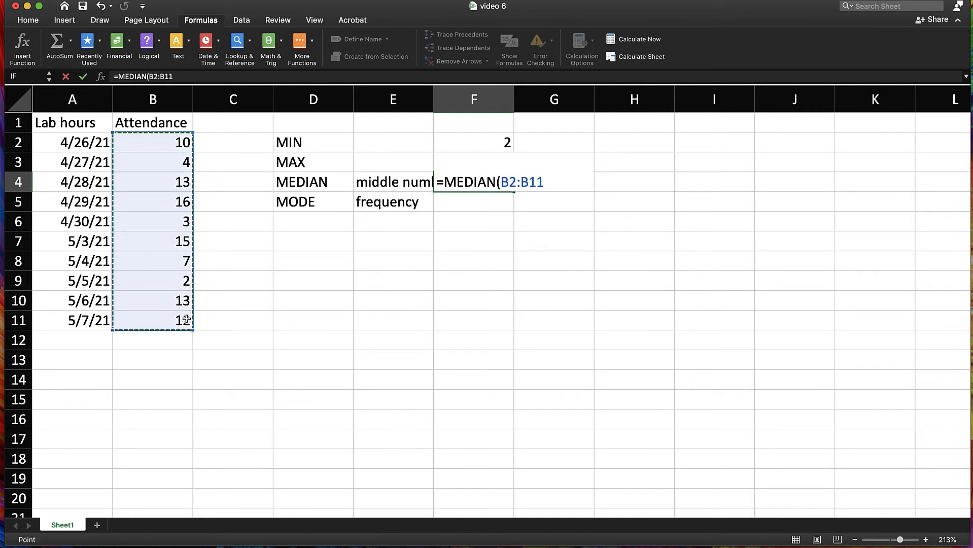
key("Return")
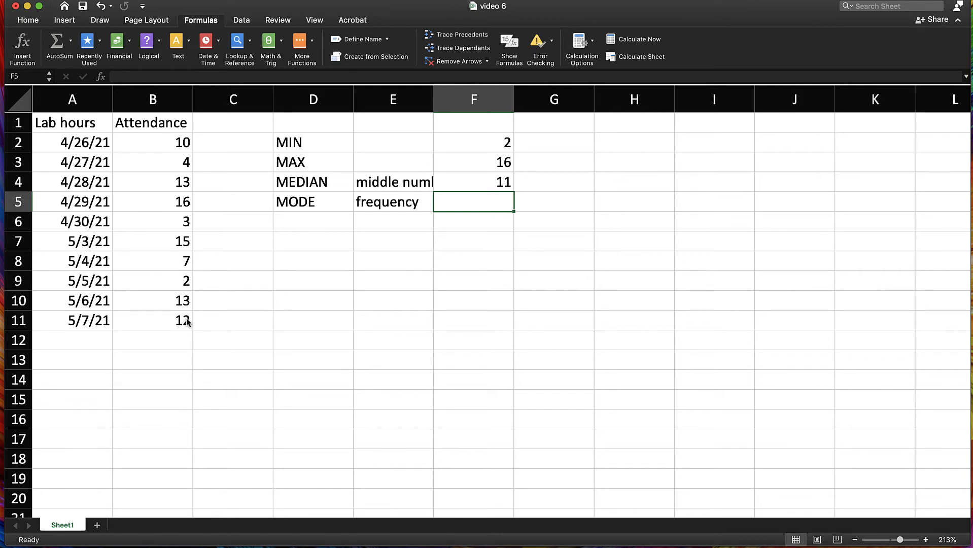
Step: Enter =MODE.SNGL(B2:B11) in F5 and =MODE(B2:B11) in F6, both returning 13
type("=m")
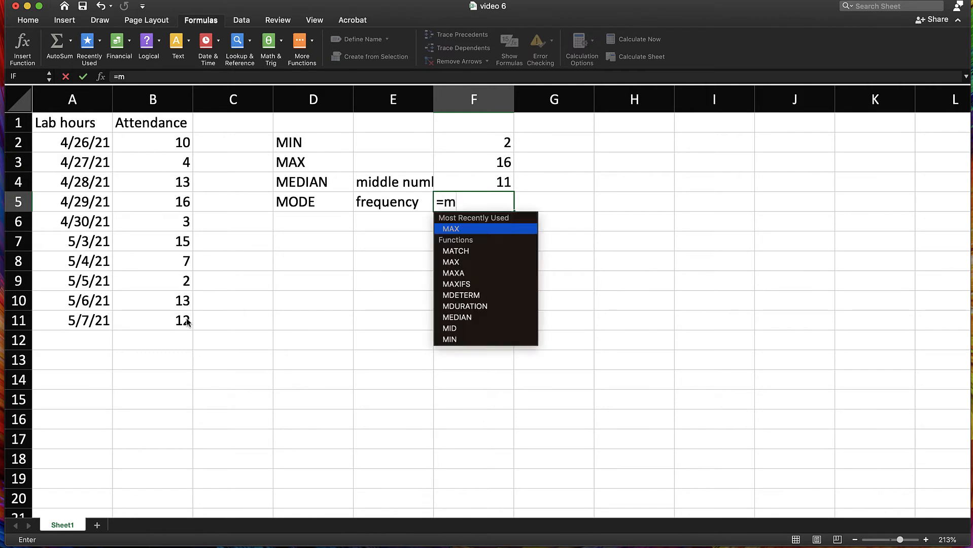
type("ode")
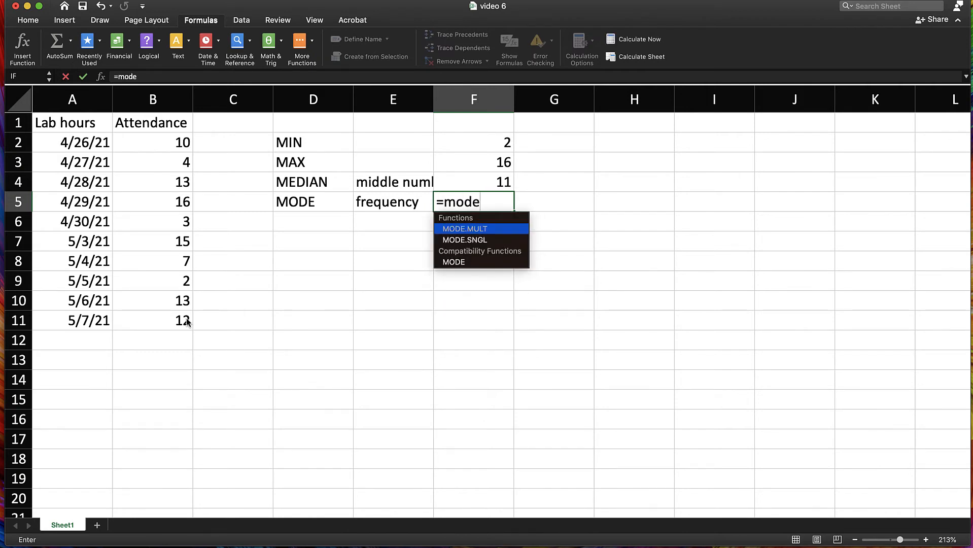
key("backspace")
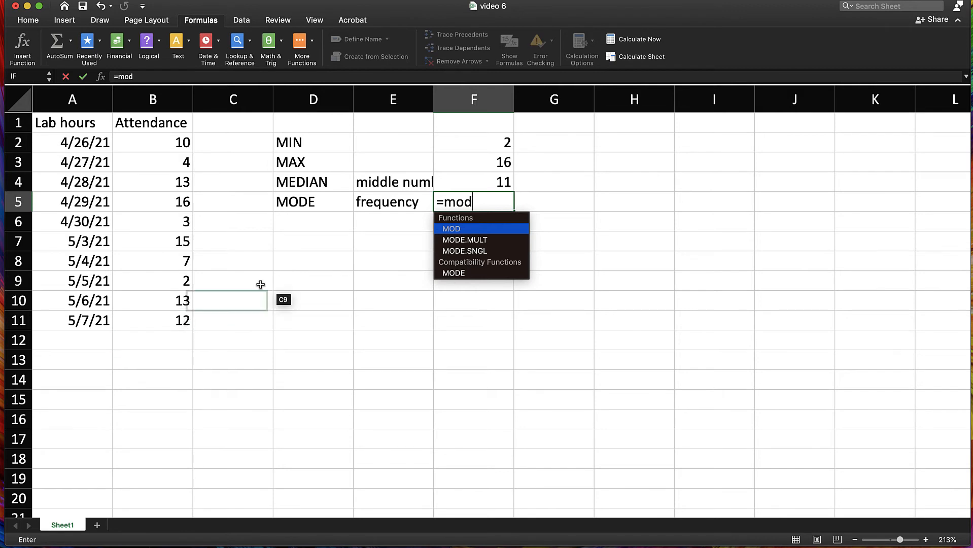
mouse_move(466, 251)
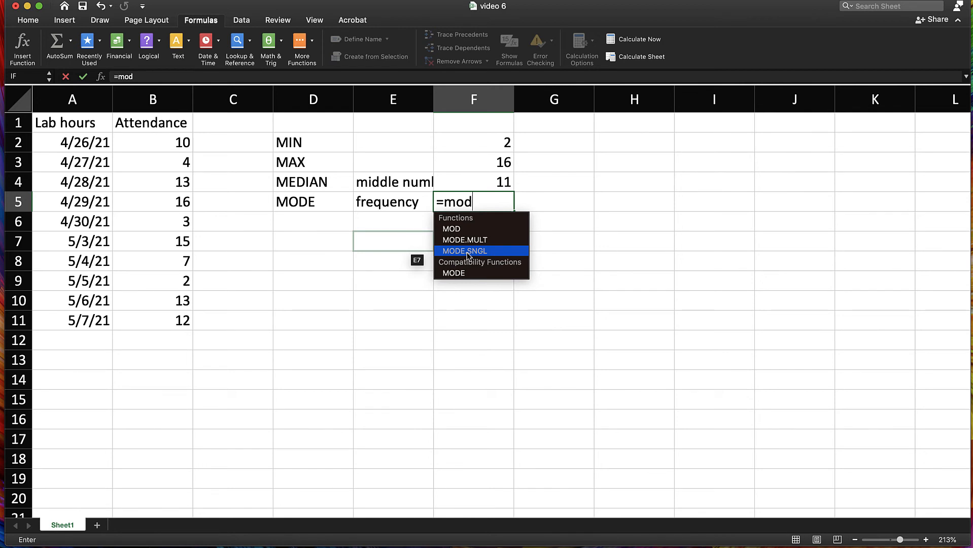
mouse_move(464, 240)
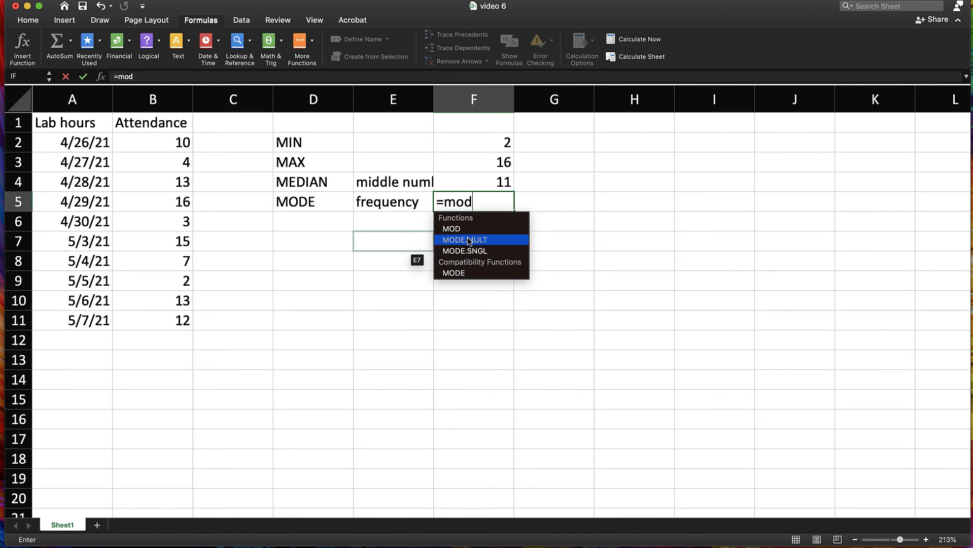
mouse_move(464, 251)
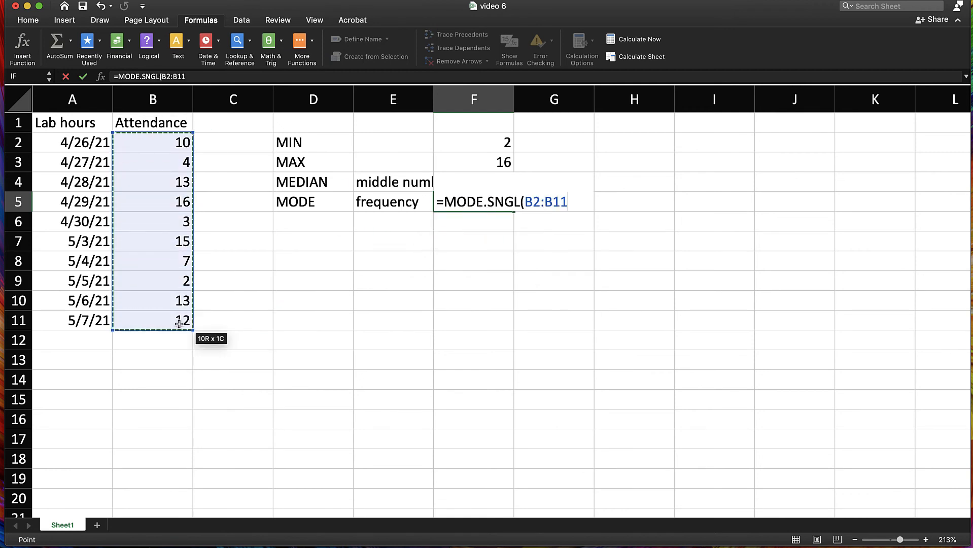
key("Return")
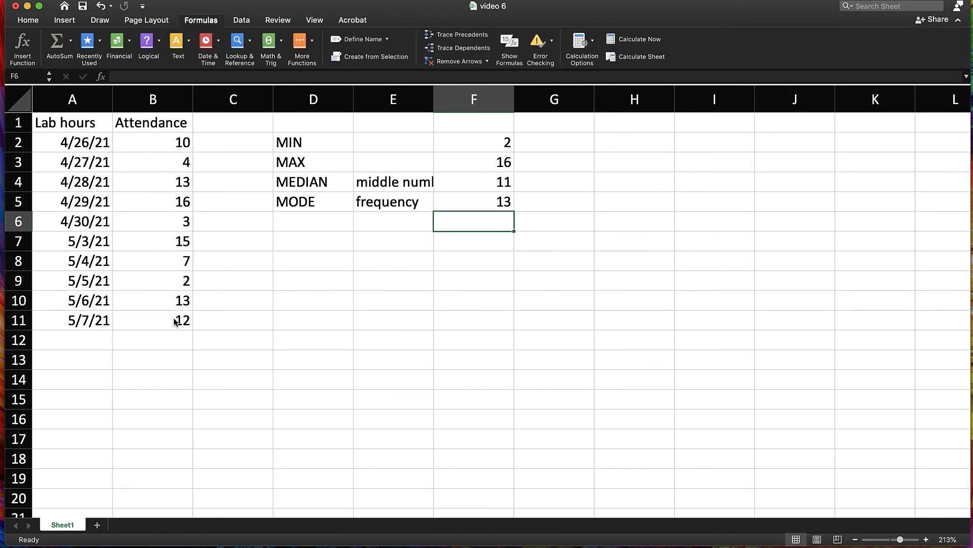
mouse_move(190, 192)
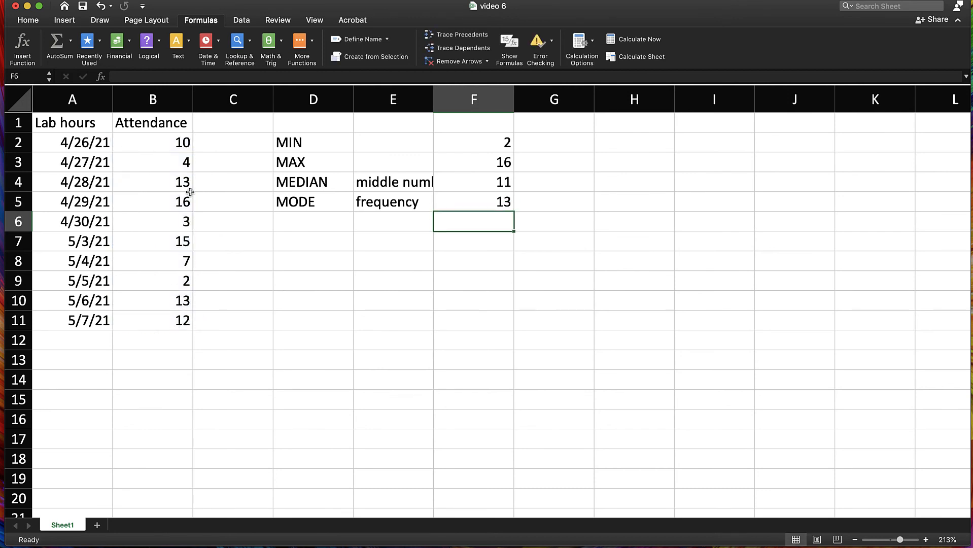
type("=MODE(B2:B11)")
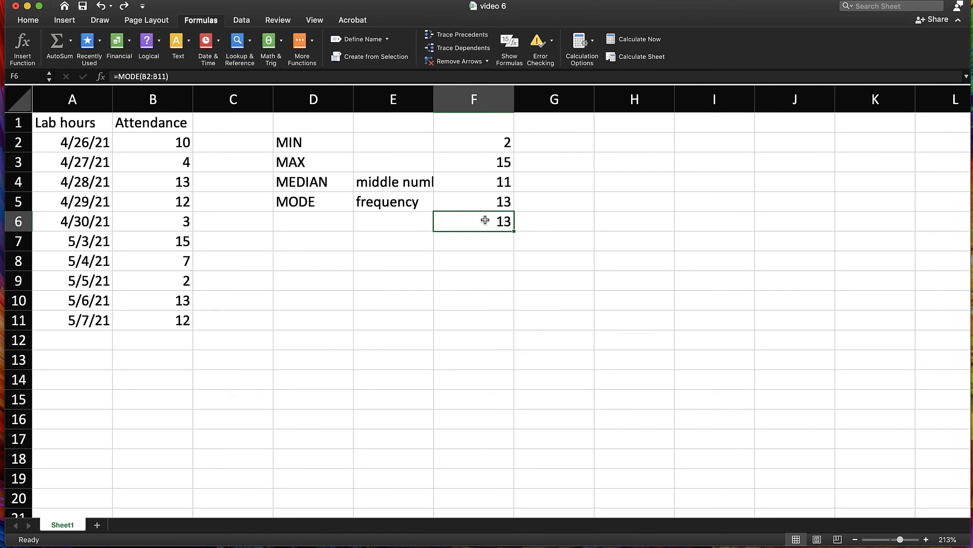